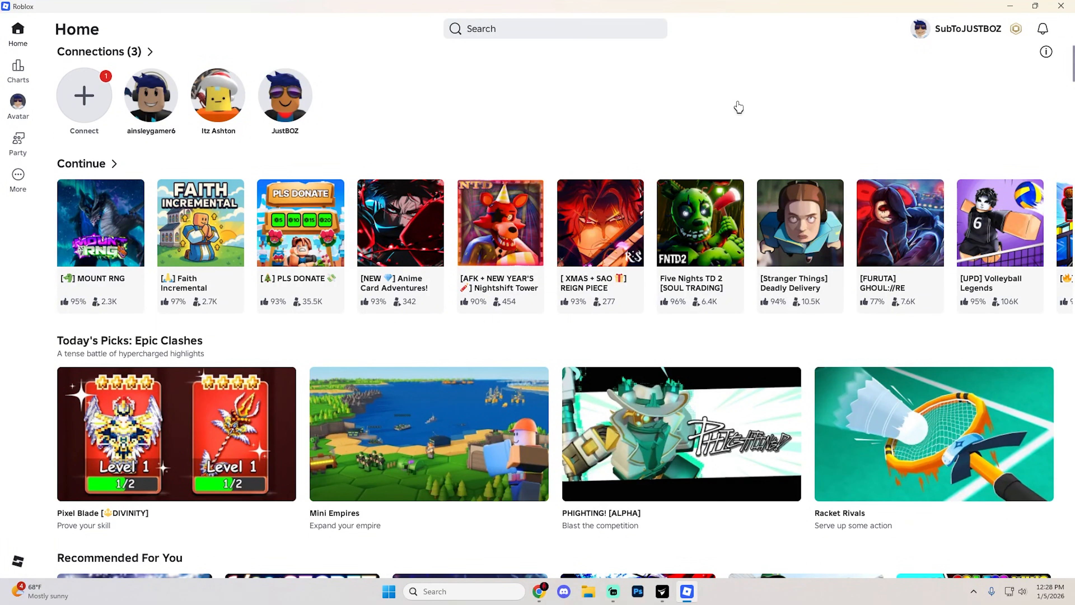
mouse_move(734, 108)
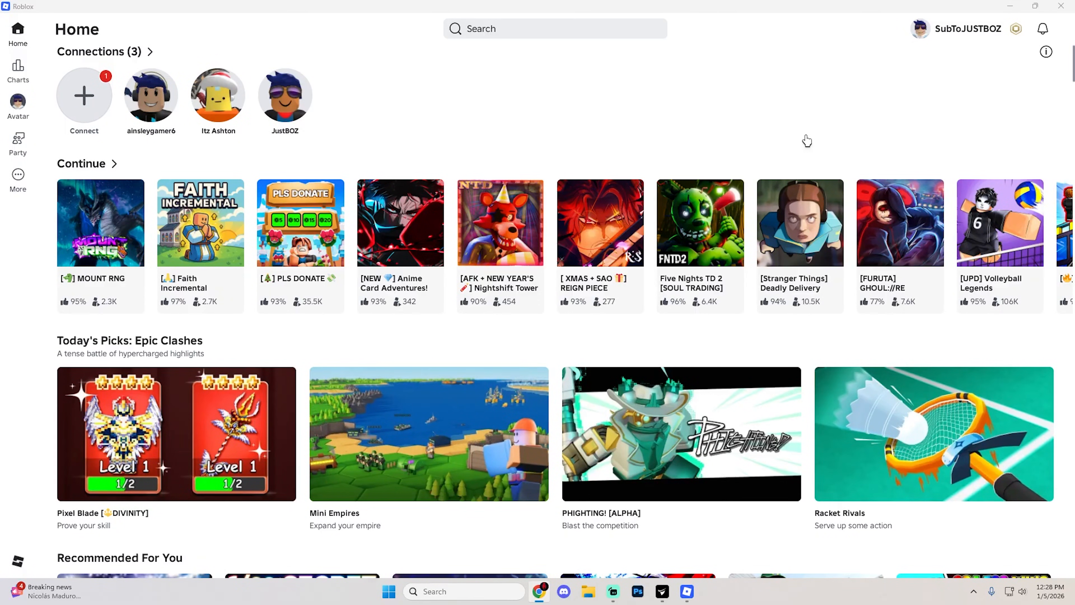
mouse_move(1061, 5)
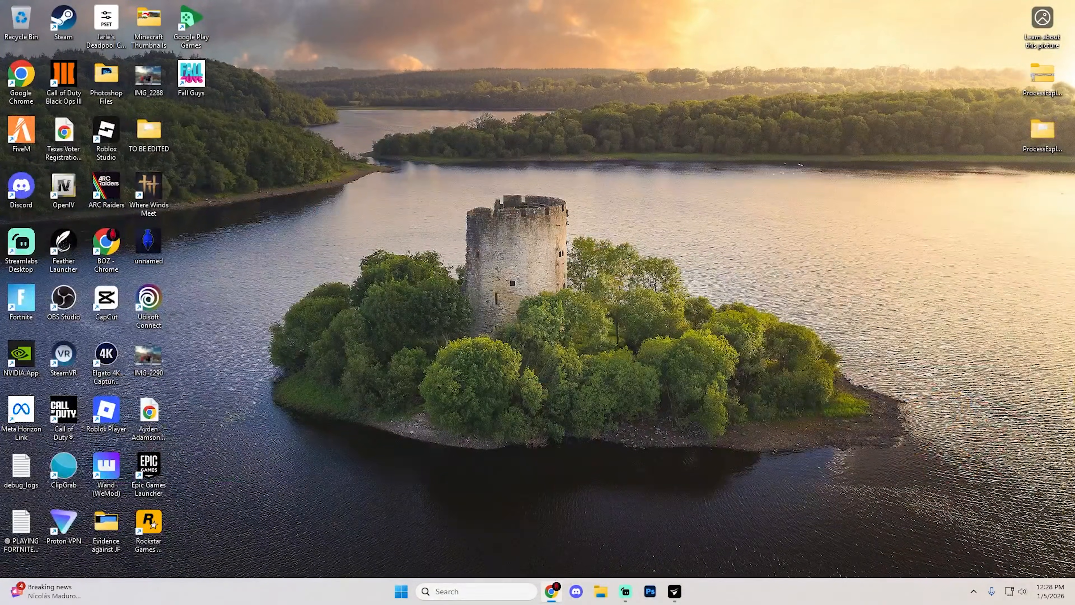
- Search 'process explorer' in Chrome and download the archive from the Sysinternals page
click(551, 592)
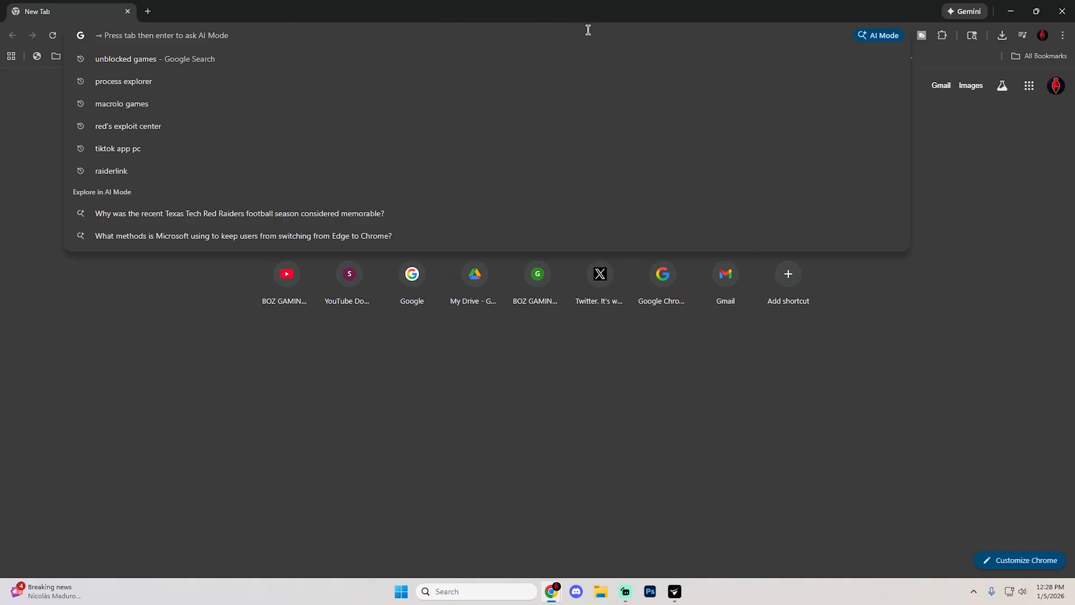
click(123, 81)
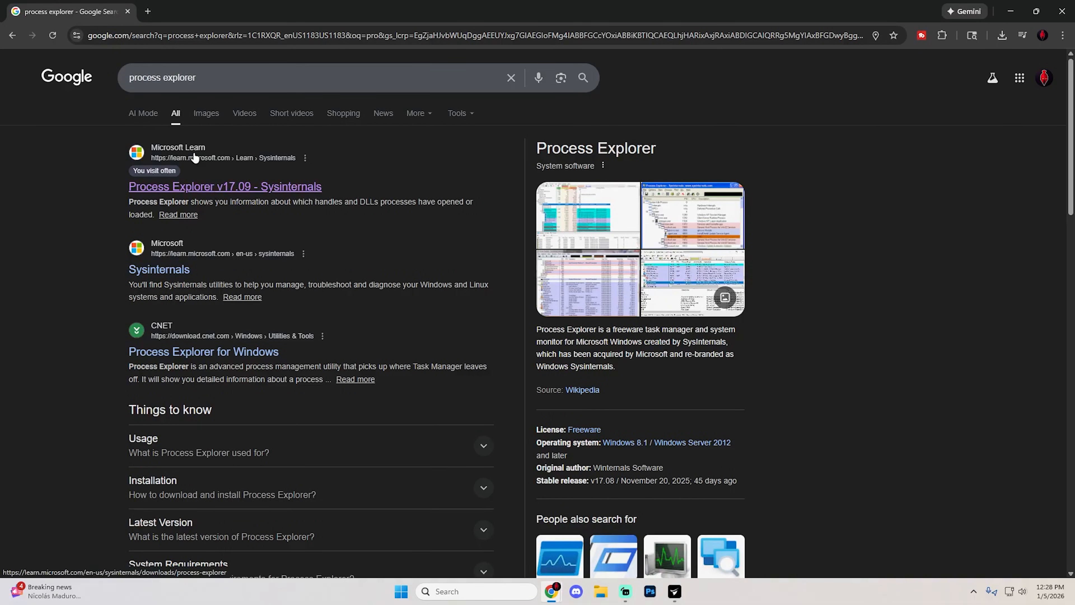
click(227, 186)
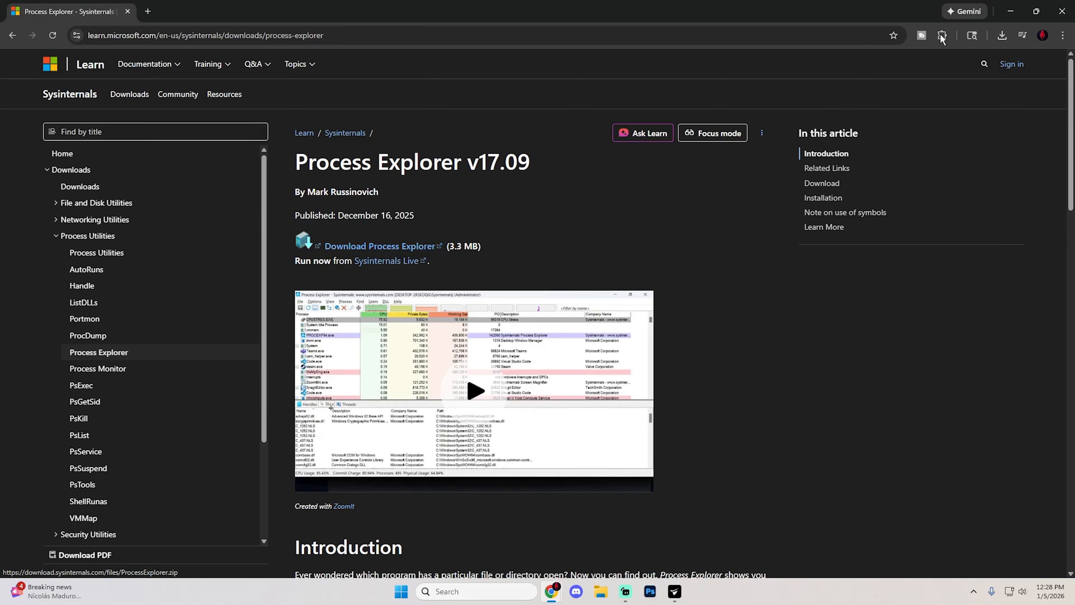
click(1002, 35)
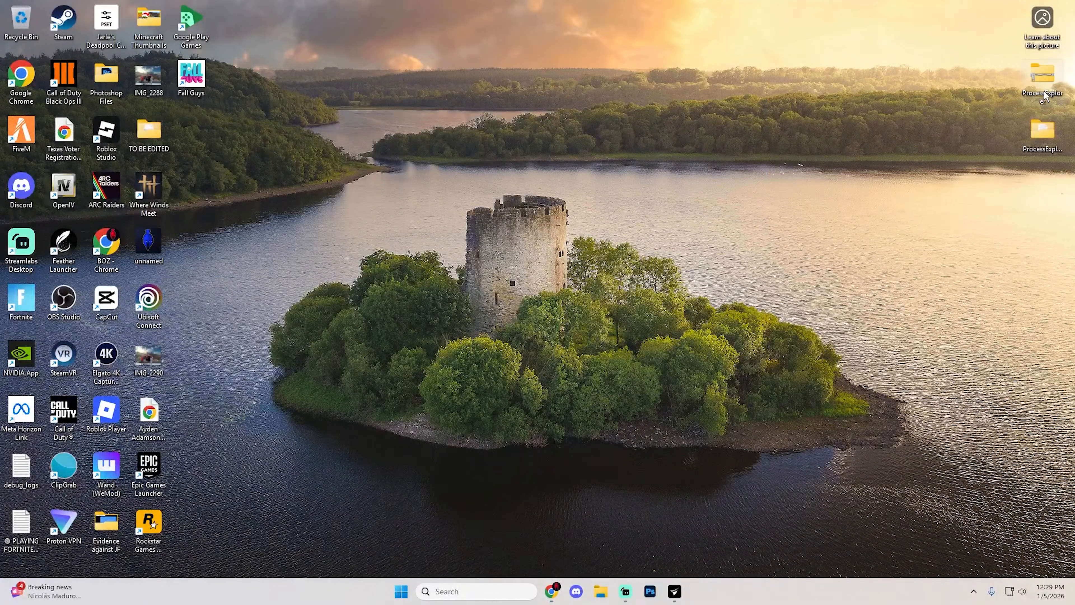
- Extract the ProcessExplorer zip and place the extracted folder on the desktop
double_click(1041, 74)
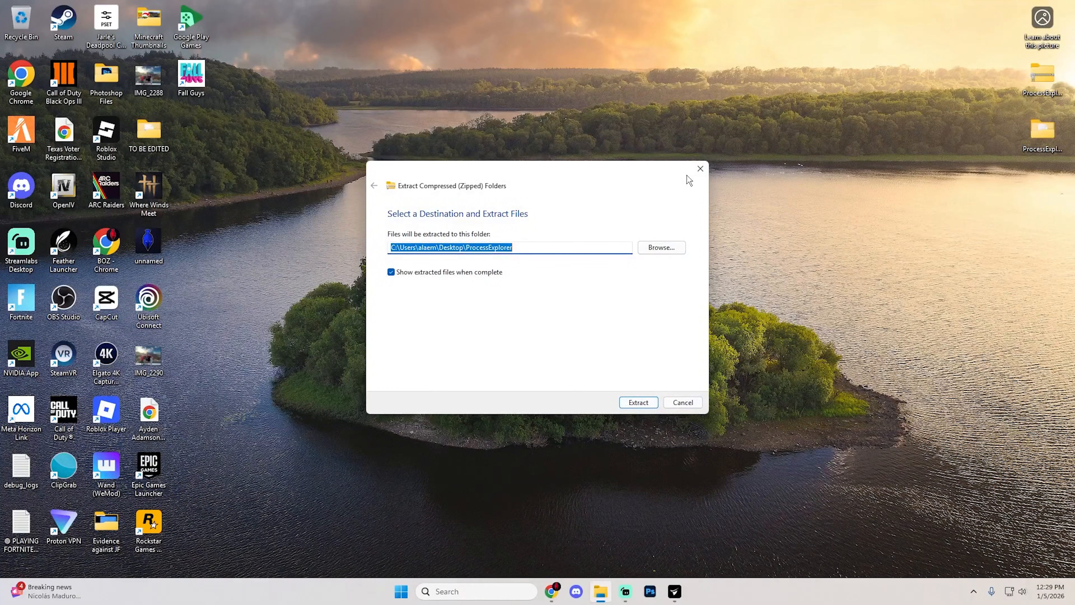
click(639, 402)
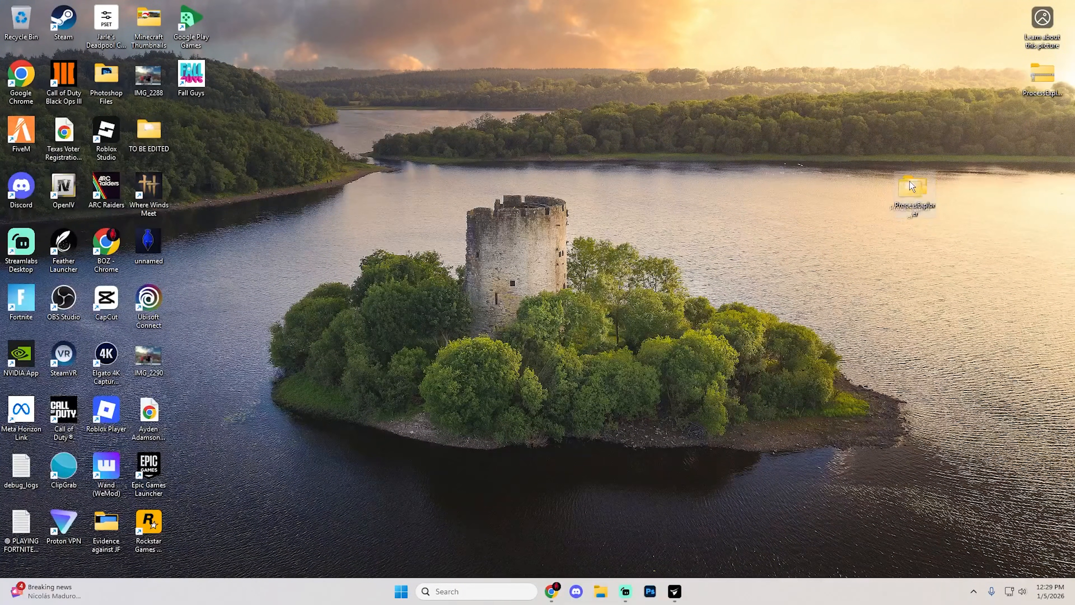
drag(912, 189, 1042, 135)
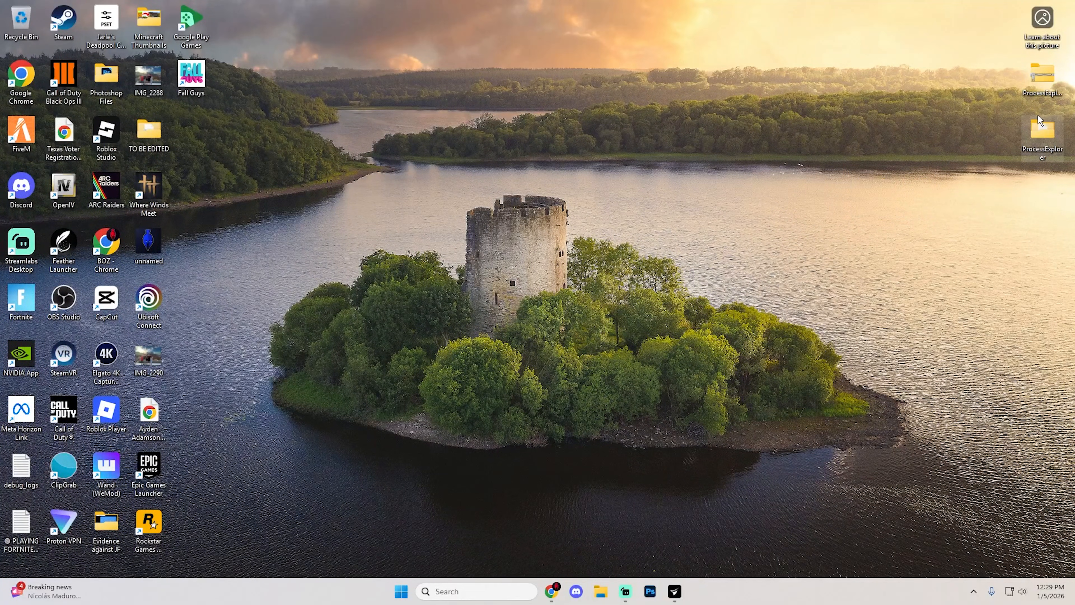
- Launch procexp from the extracted ProcessExplorer folder
double_click(1042, 131)
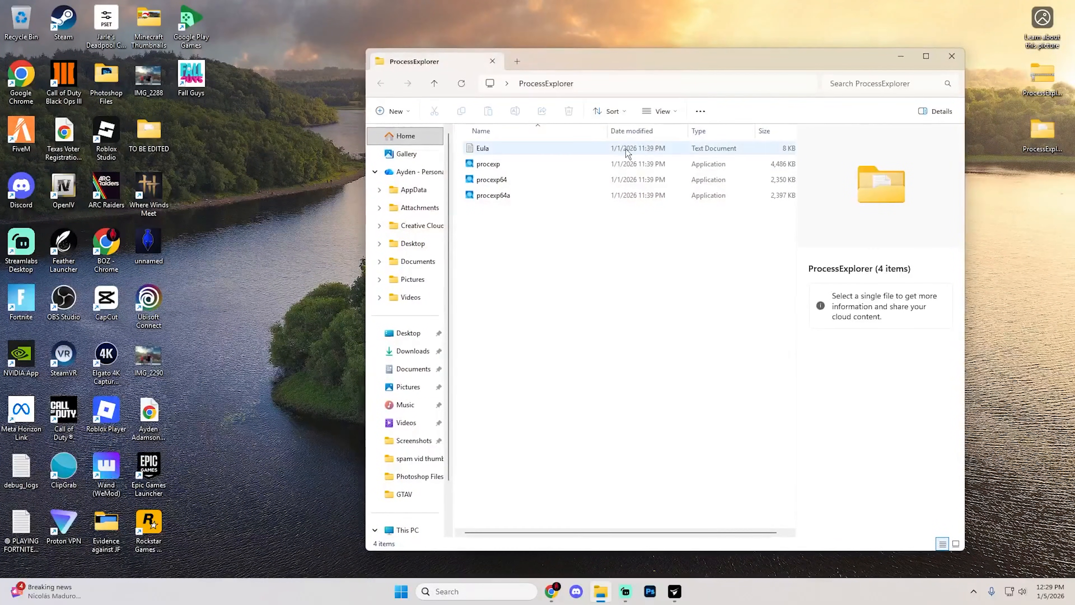
click(489, 163)
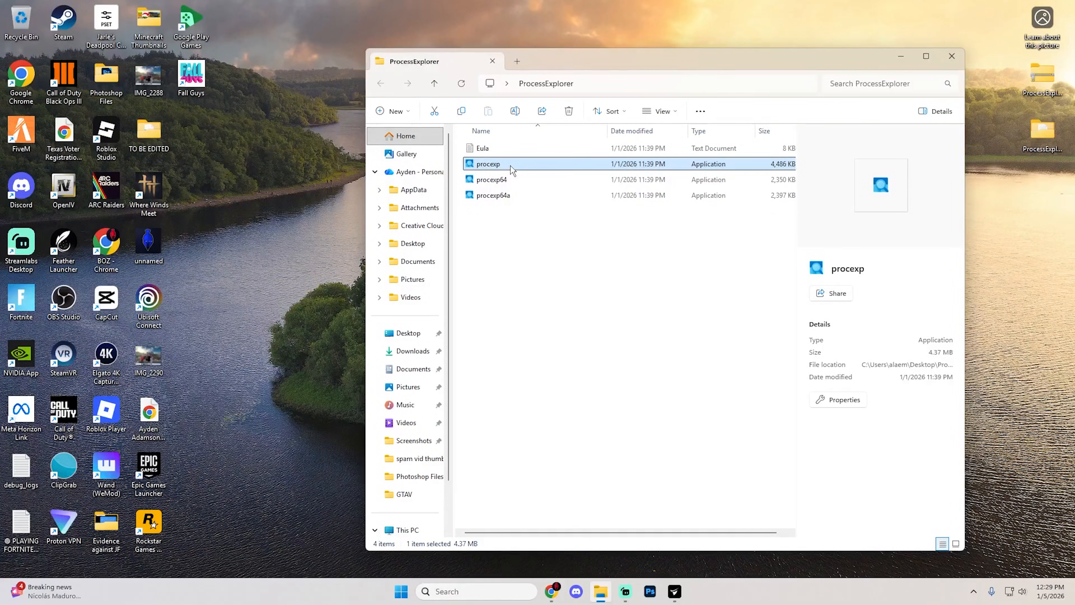
double_click(489, 164)
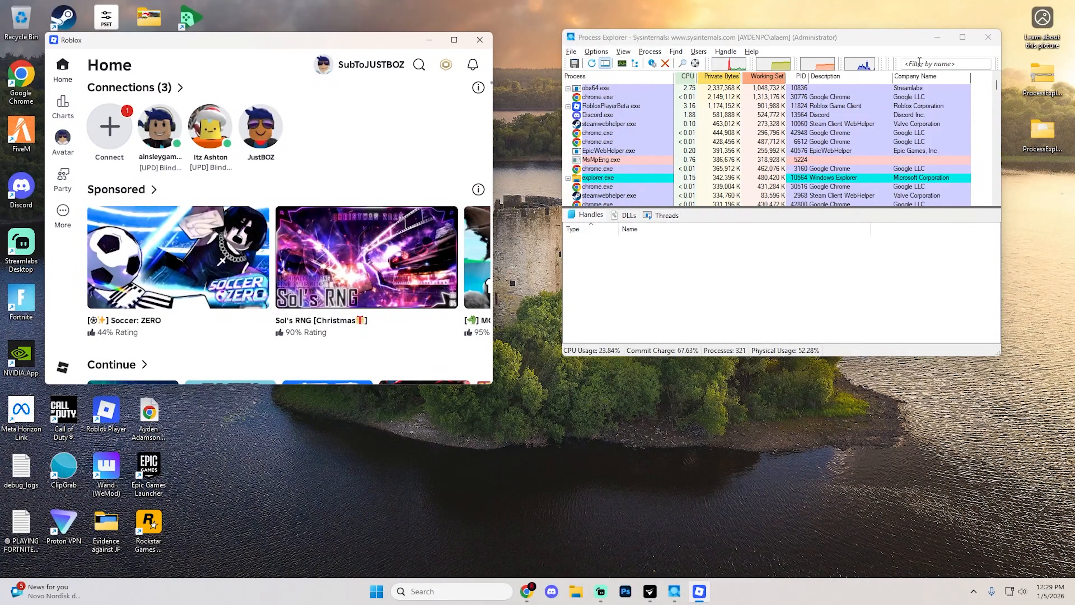
- Filter the process list by 'ro' and show the handles of RobloxPlayerBeta.exe
text(roblox)
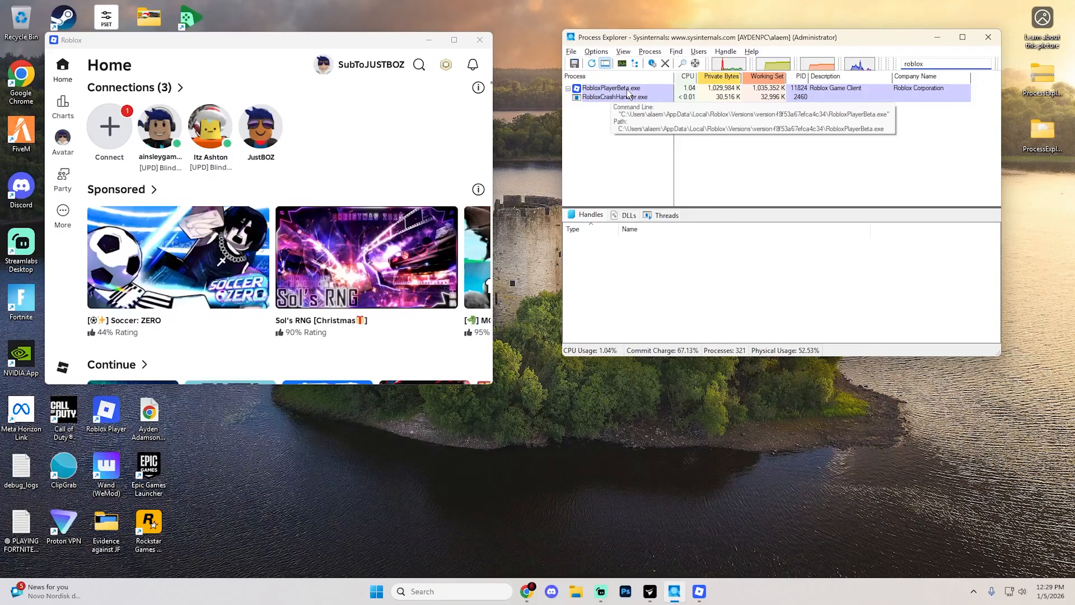
click(609, 88)
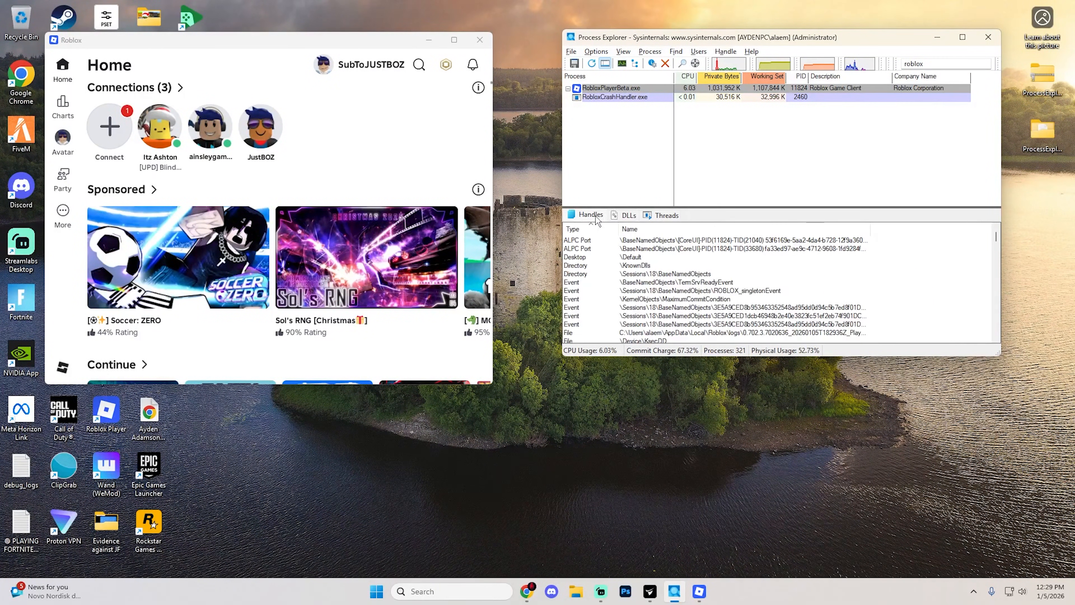
click(623, 51)
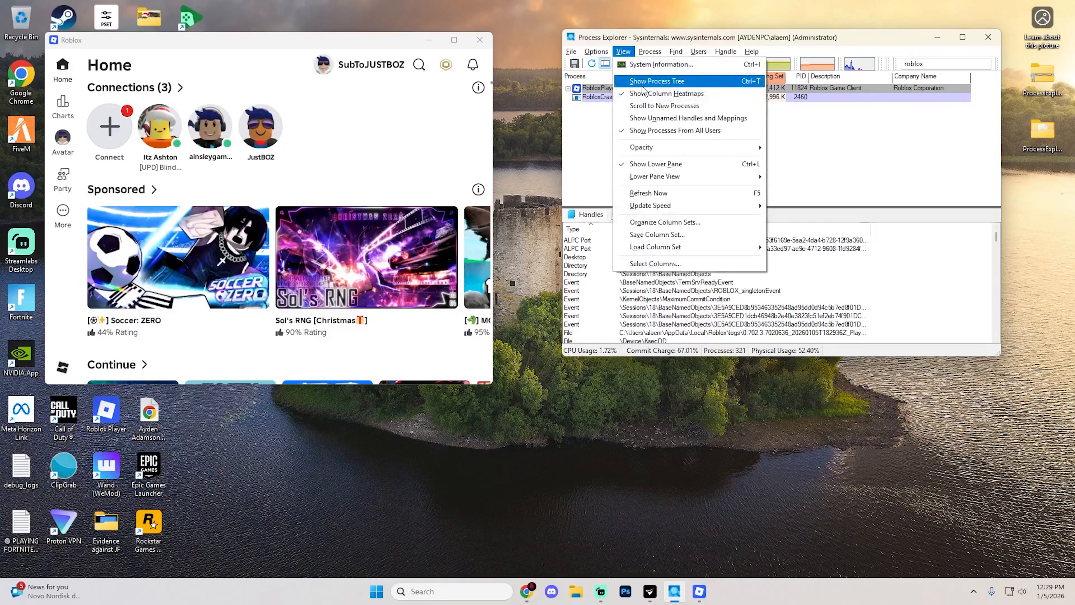
mouse_move(677, 181)
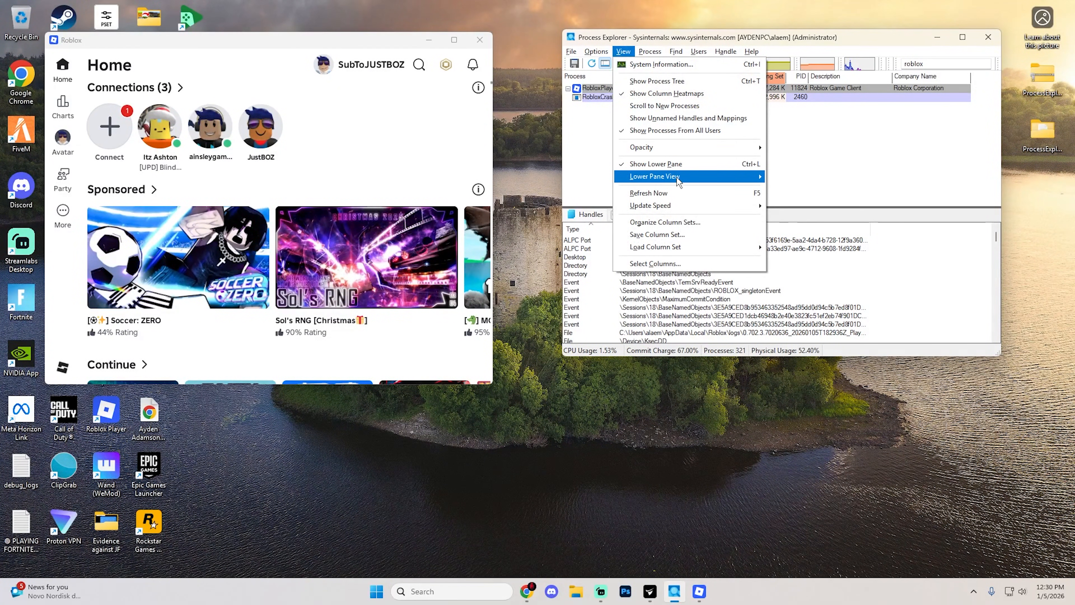
mouse_move(654, 176)
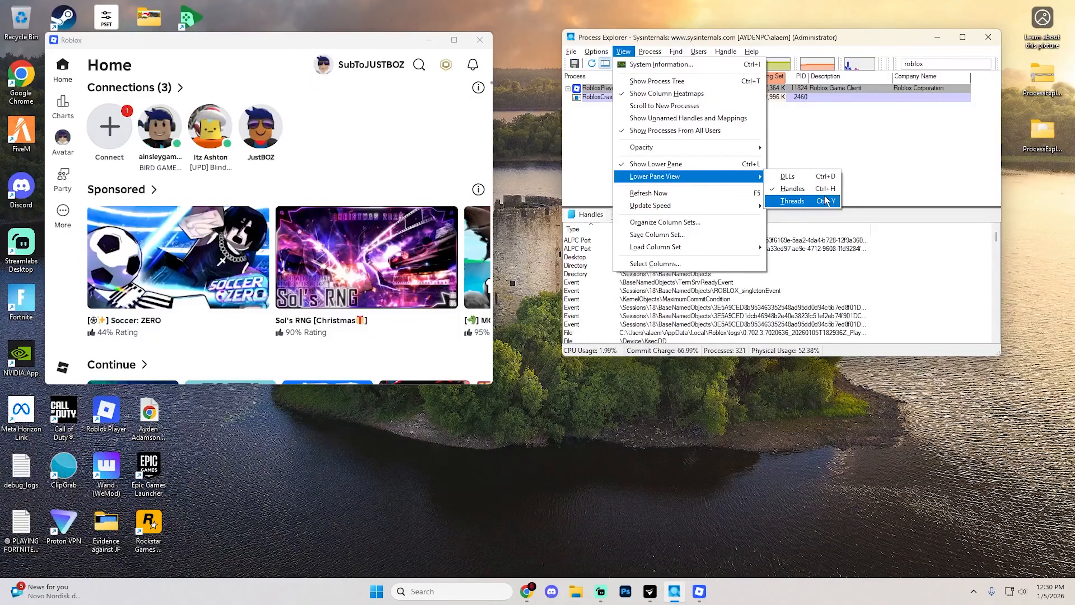
click(792, 201)
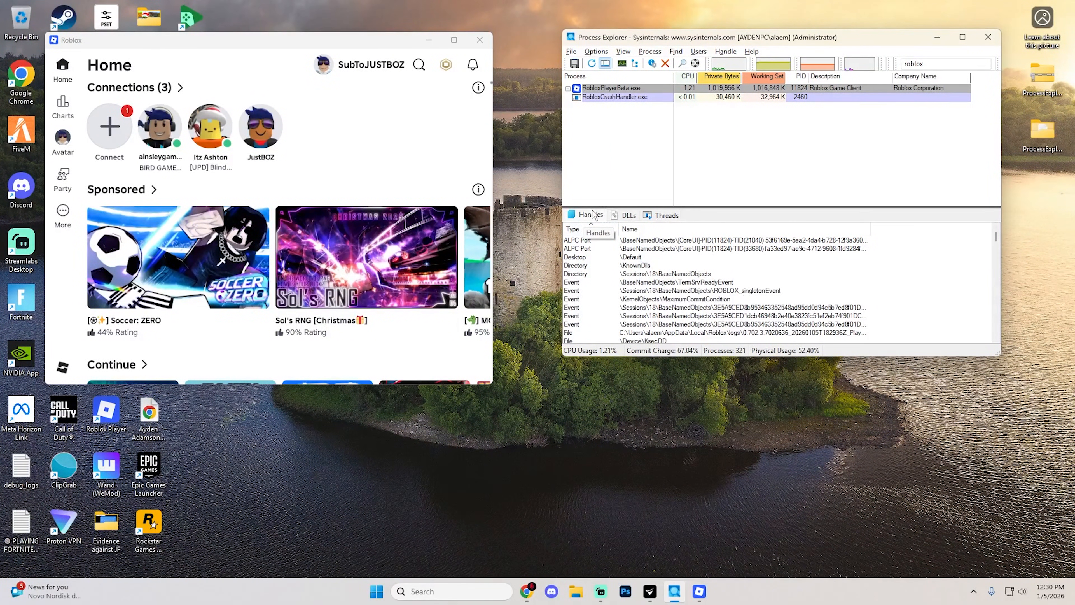
- Close the \Sessions\1\BaseNamedObjects\ROBLOX_singletonEvent handle of the Roblox player
click(672, 299)
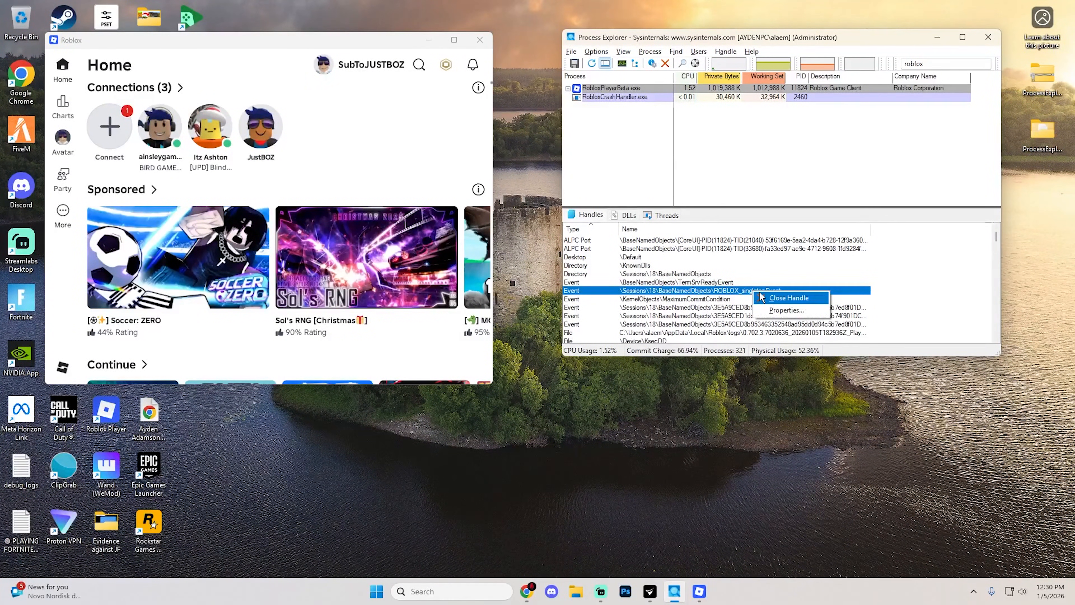
click(789, 298)
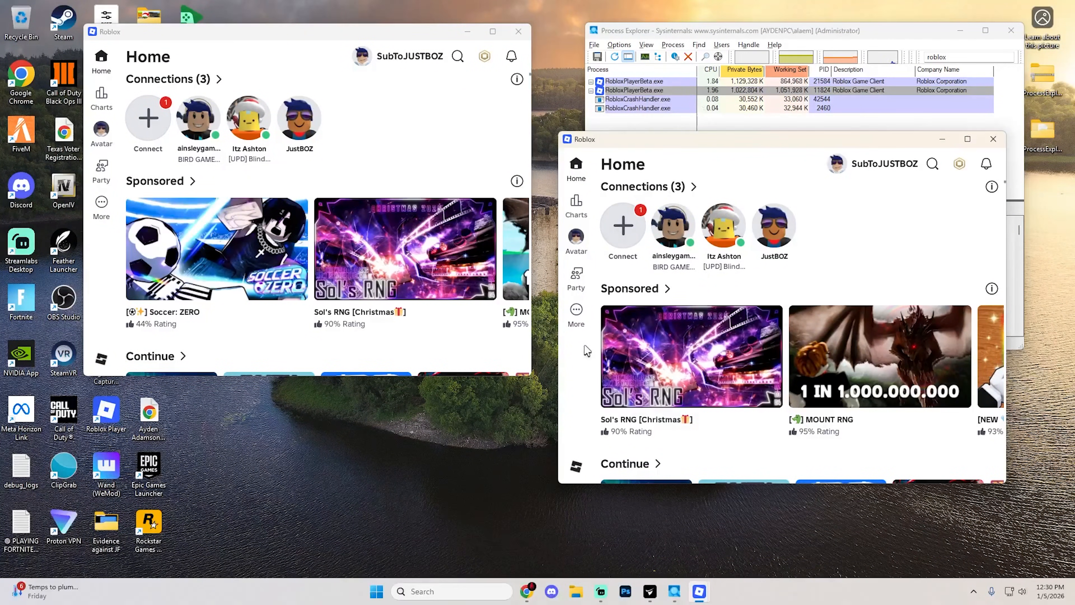
- Log the second Roblox client out of its account via More > Log Out and confirm
click(576, 310)
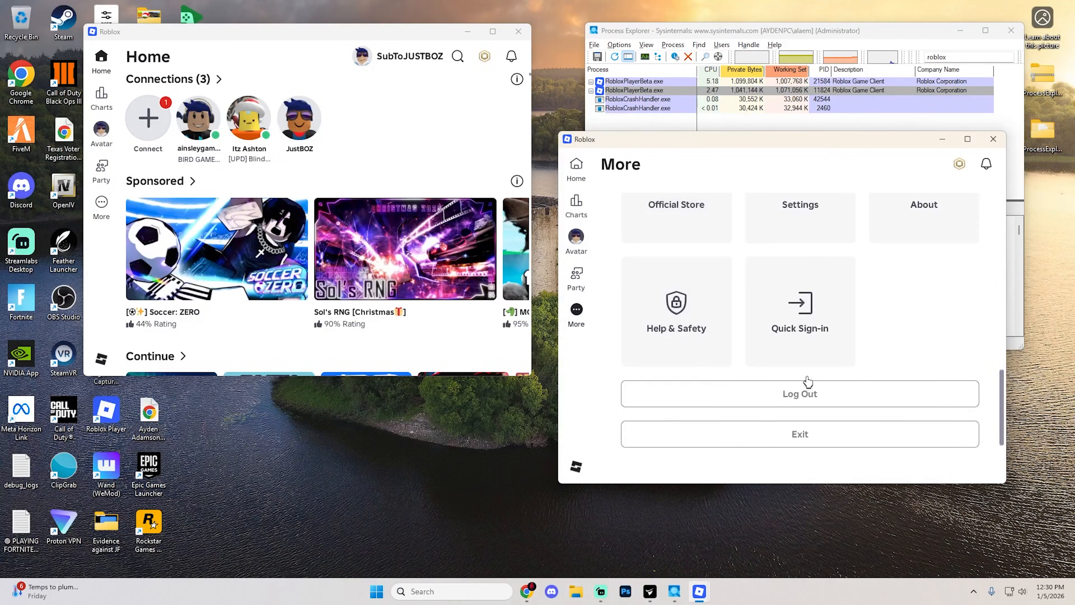
click(801, 393)
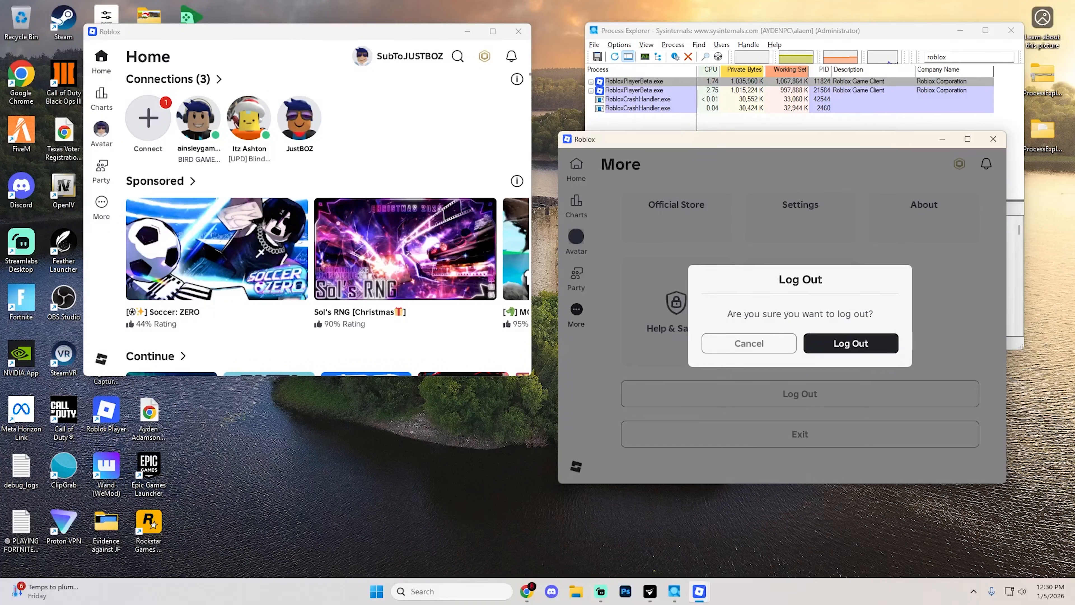
click(851, 344)
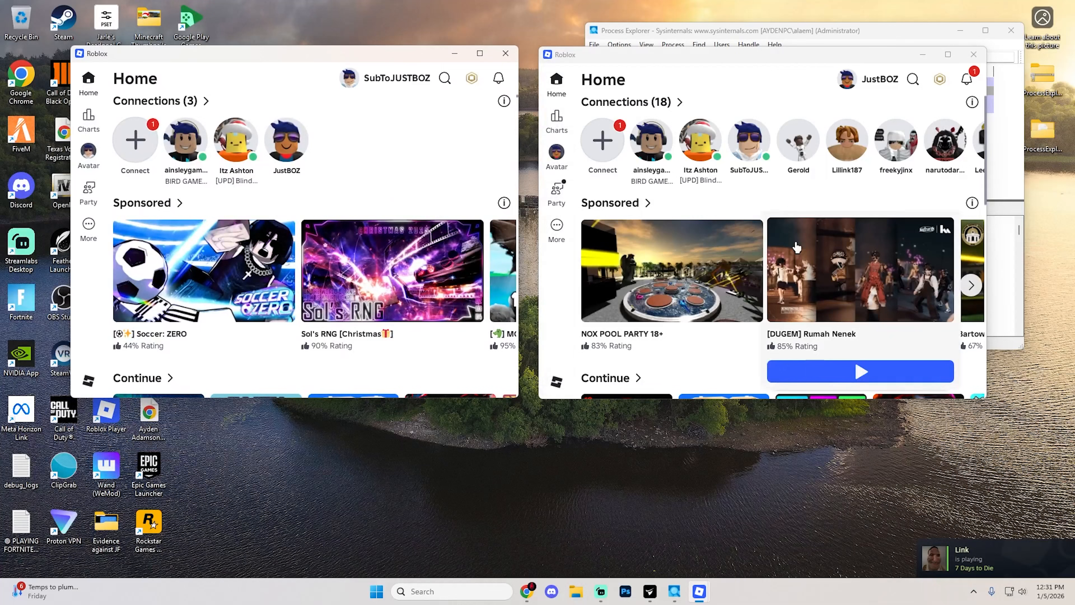
- Dismiss the sign-in screen in the left client so it stays signed in as SubToJUSTBOZ
scroll(down, 3)
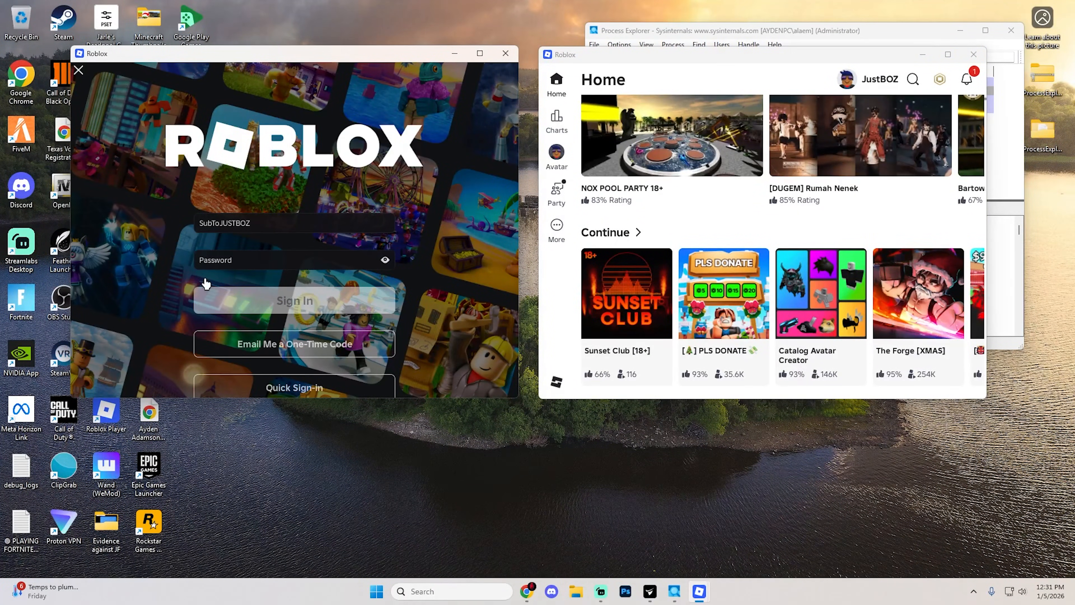
click(294, 302)
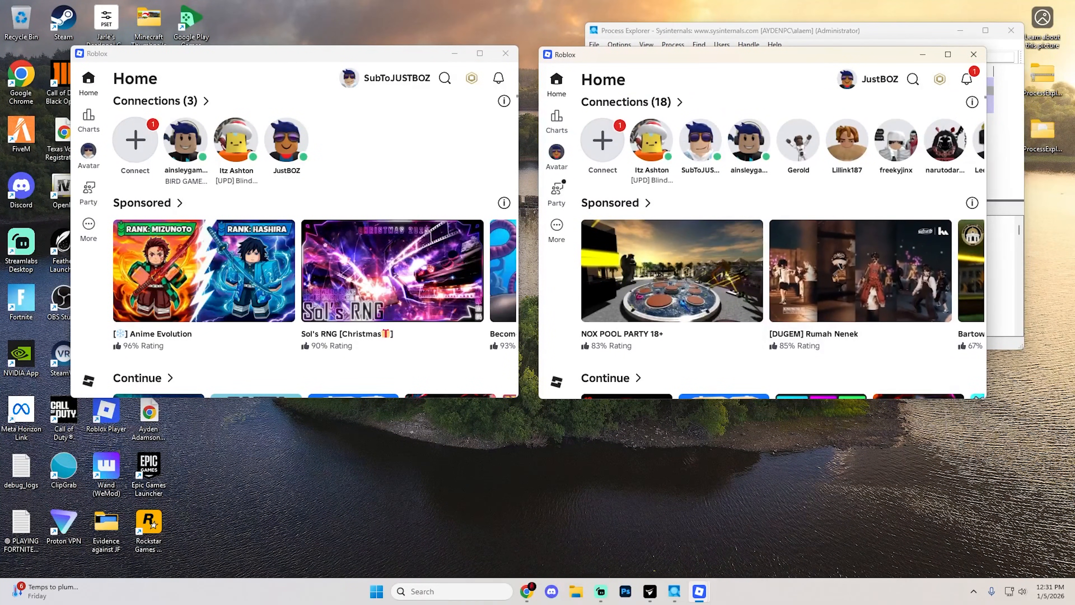
scroll(down, 3)
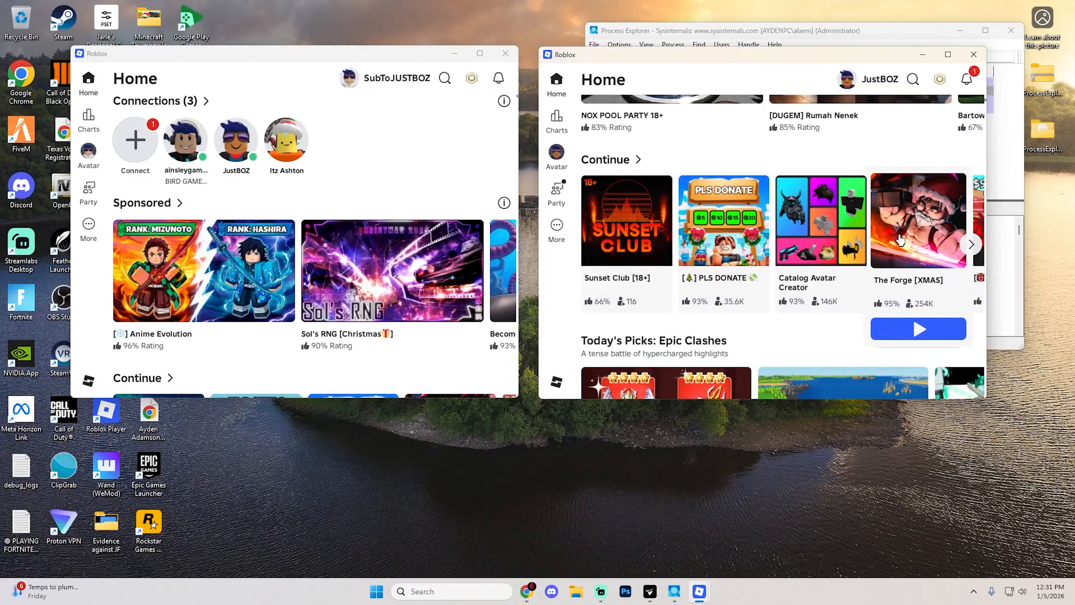
- Play The Forge [XMAS] in the right client and PLS DONATE in the left, claiming a booth
click(918, 329)
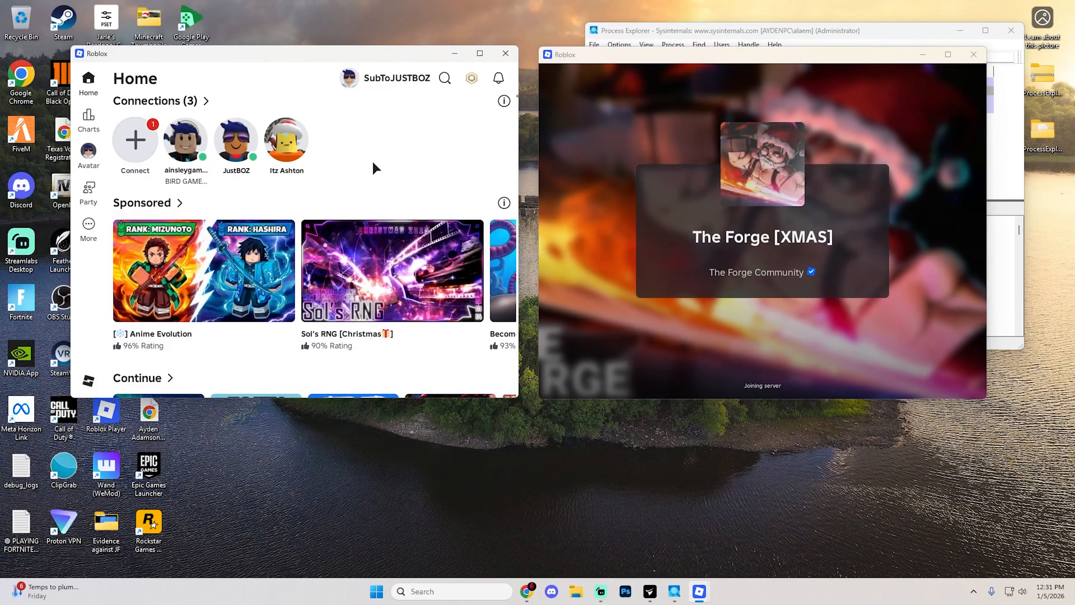
scroll(down, 3)
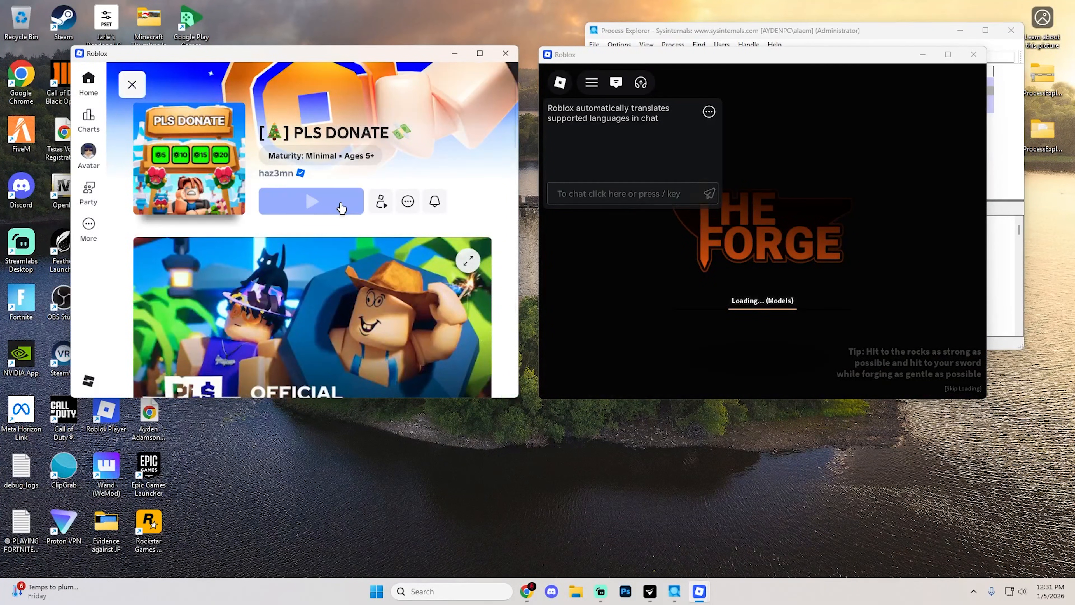
click(312, 201)
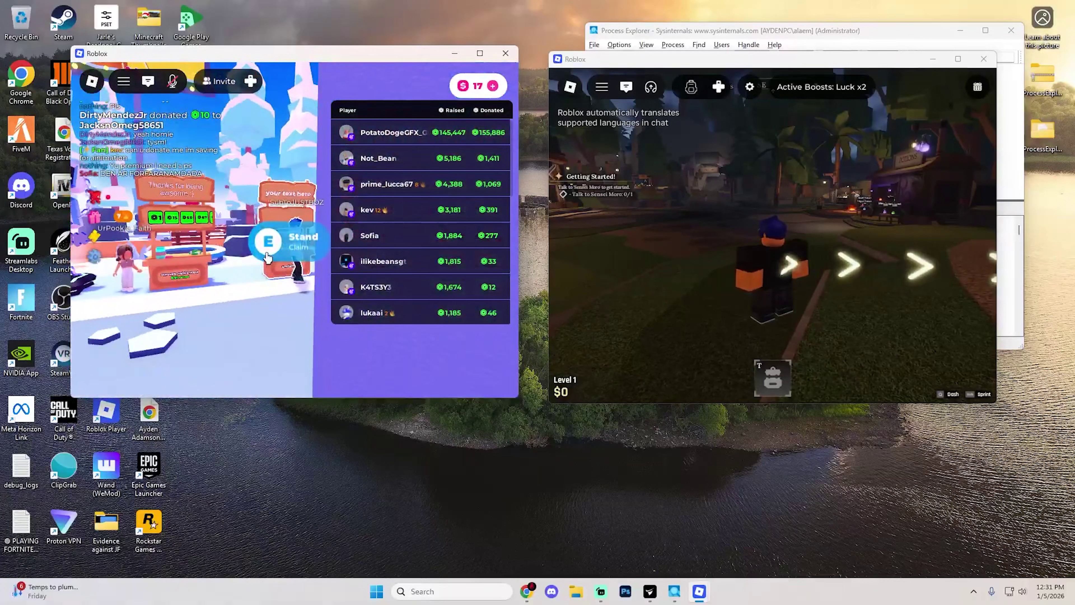
click(284, 241)
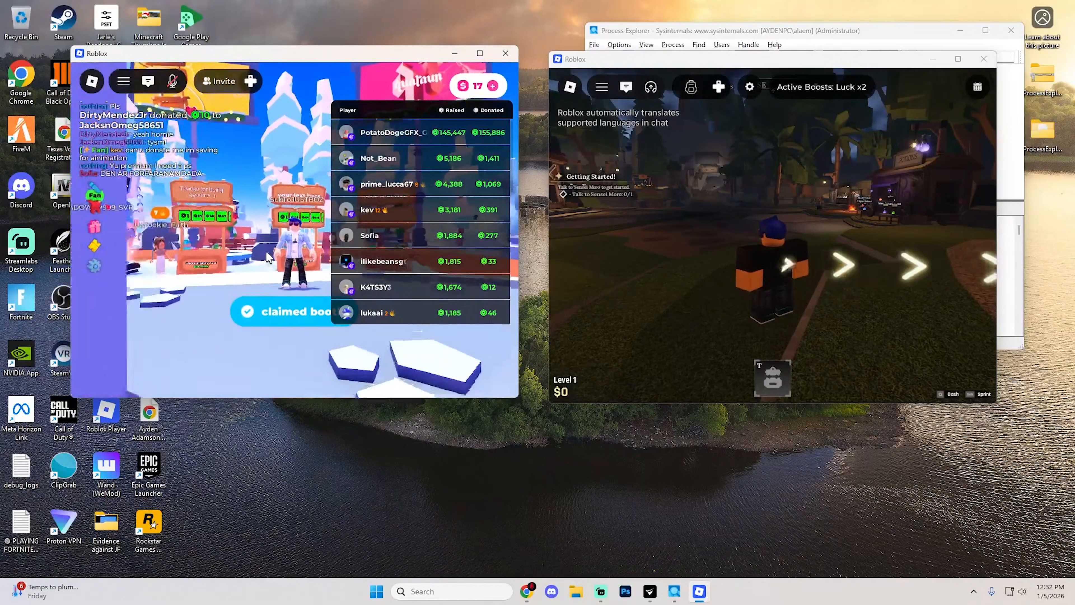